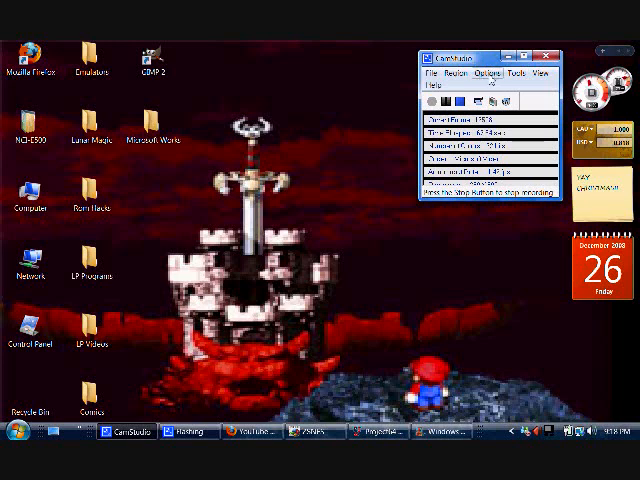
# - Reach the Featured Hacks list from the SMW Central main page via the right-hand menu
pyautogui.click(489, 72)
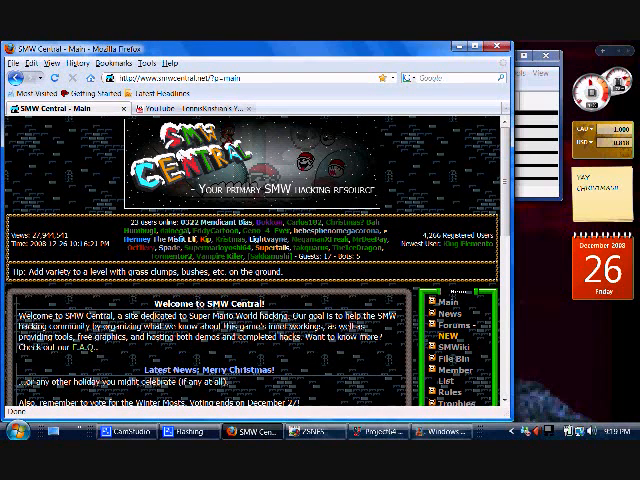
pyautogui.moveTo(497, 188)
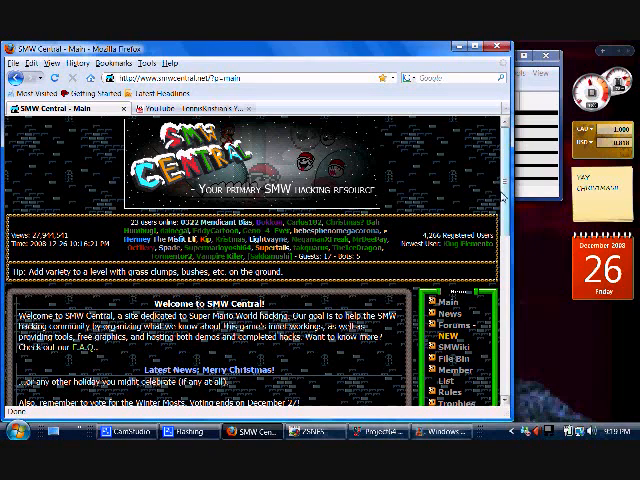
pyautogui.scroll(-3)
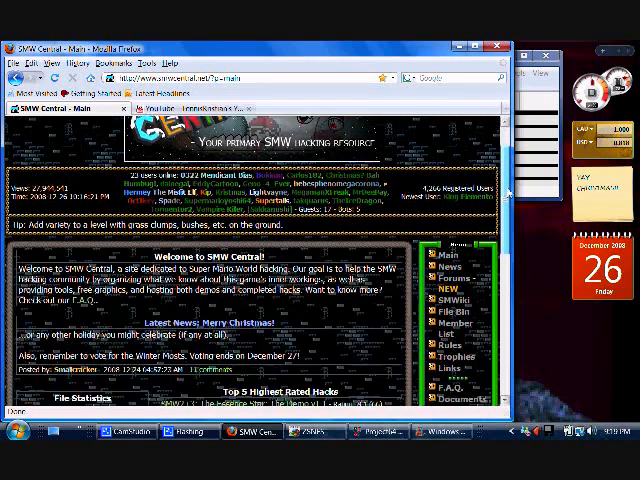
pyautogui.scroll(-3)
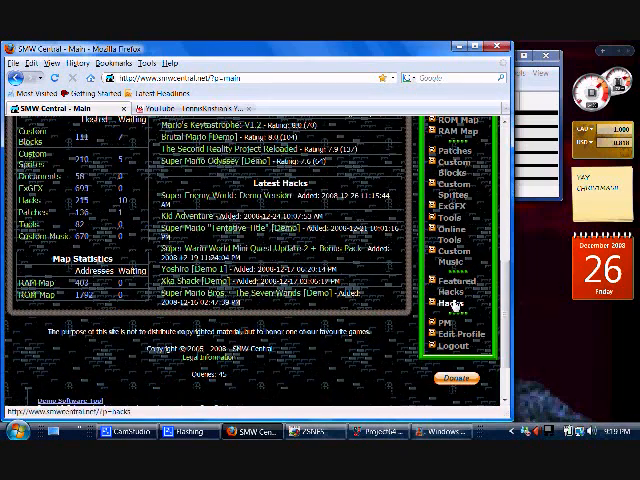
pyautogui.click(452, 287)
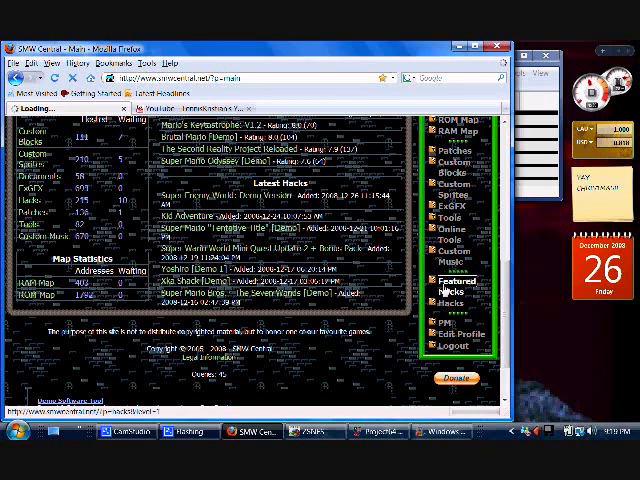
pyautogui.click(441, 280)
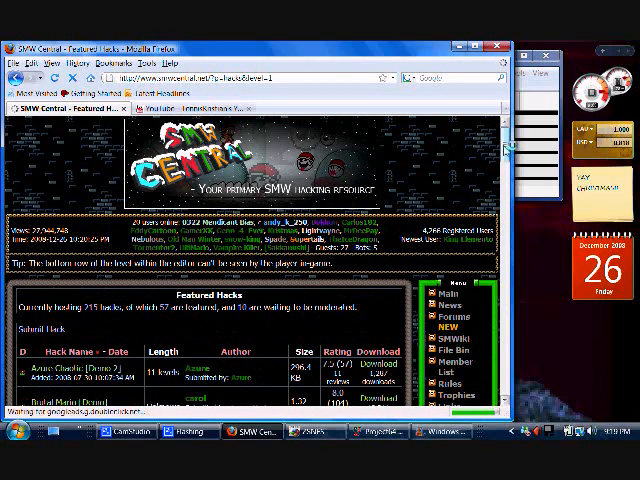
pyautogui.scroll(-3)
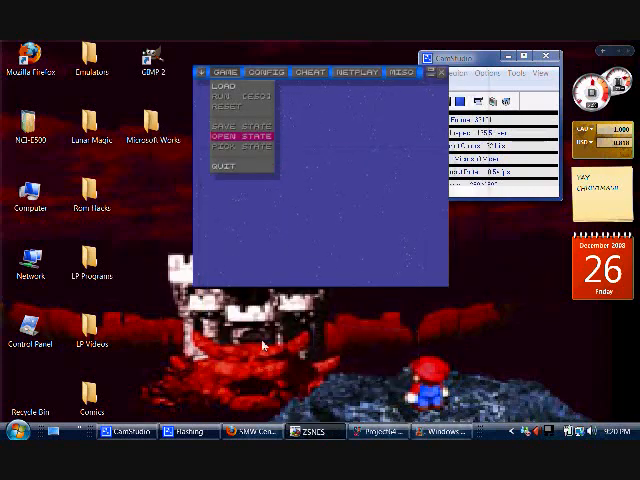
# - Browse ZSNES's Game > Load list of Mario hack ROMs, then close both emulators
pyautogui.click(224, 100)
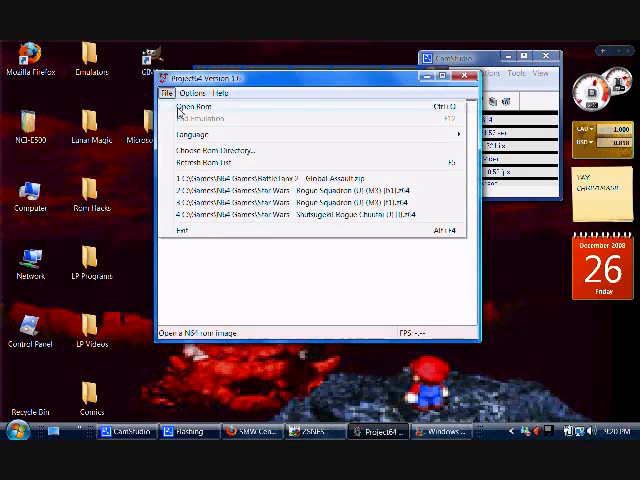
pyautogui.click(189, 106)
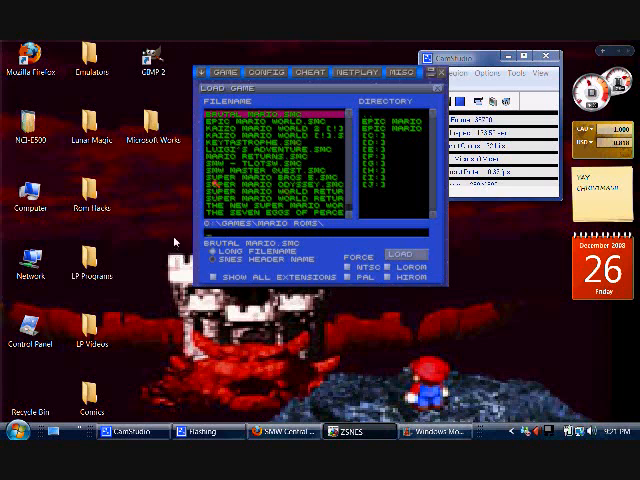
pyautogui.click(260, 182)
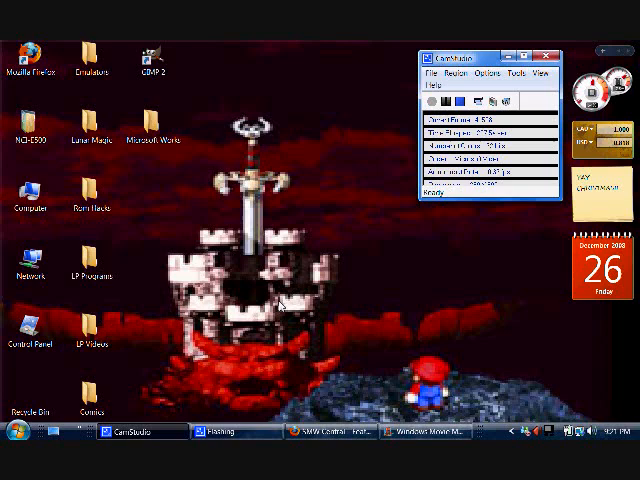
# - Restore Windows Movie Maker from the taskbar and maximize it to full screen
pyautogui.click(428, 431)
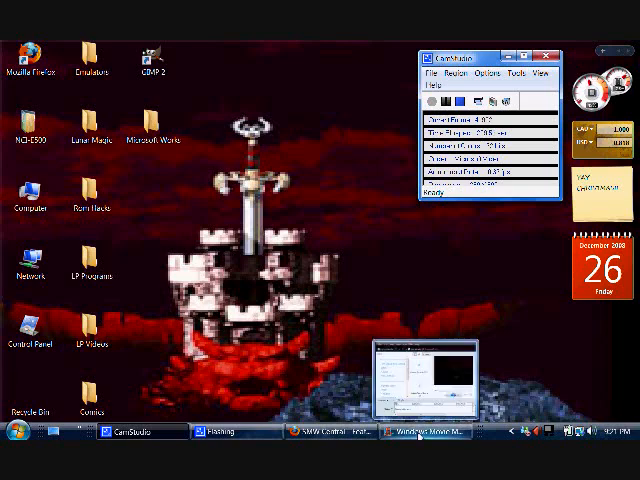
pyautogui.click(425, 431)
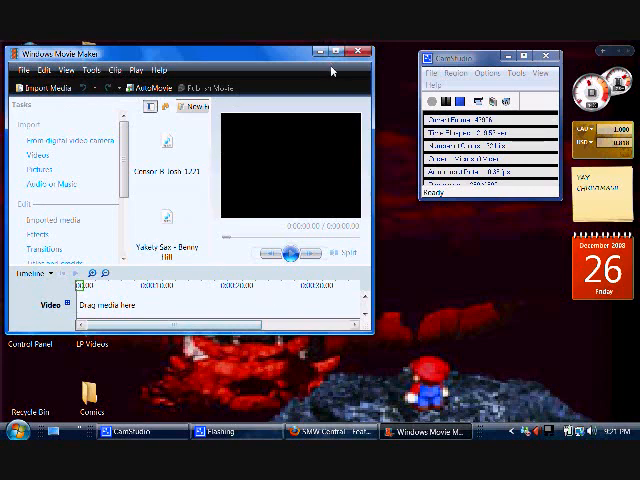
pyautogui.click(344, 52)
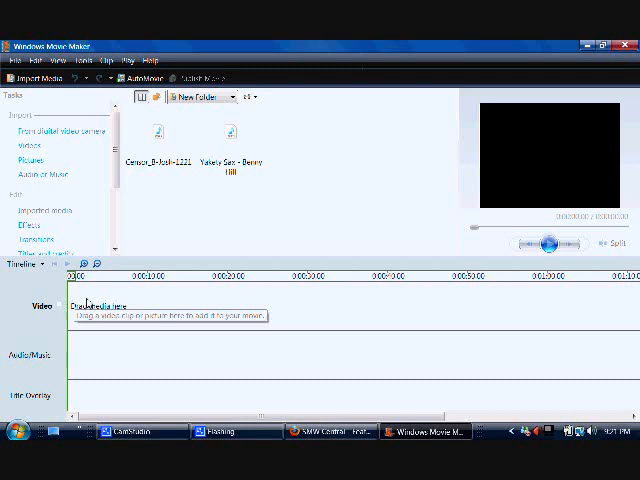
pyautogui.moveTo(103, 345)
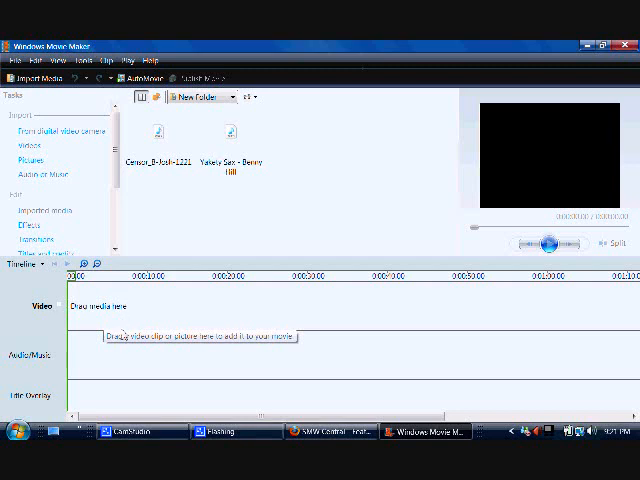
pyautogui.moveTo(115, 322)
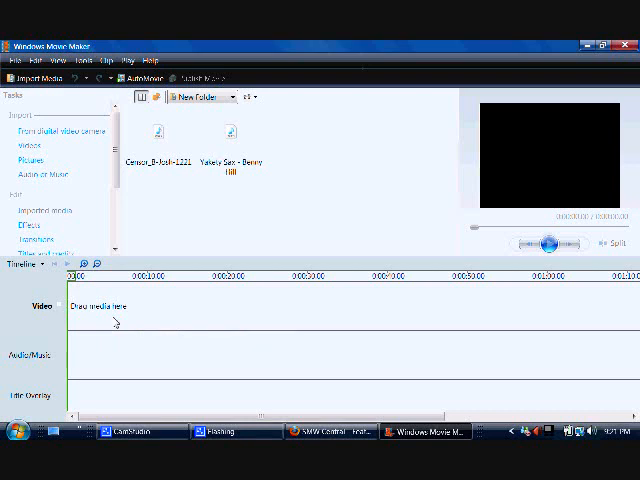
pyautogui.moveTo(97, 363)
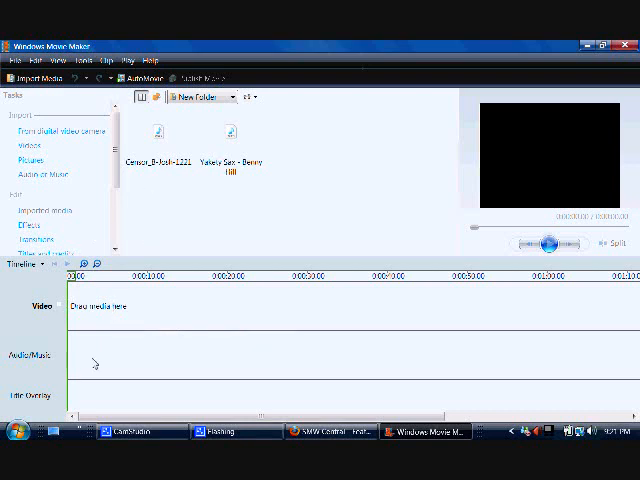
pyautogui.moveTo(145, 290)
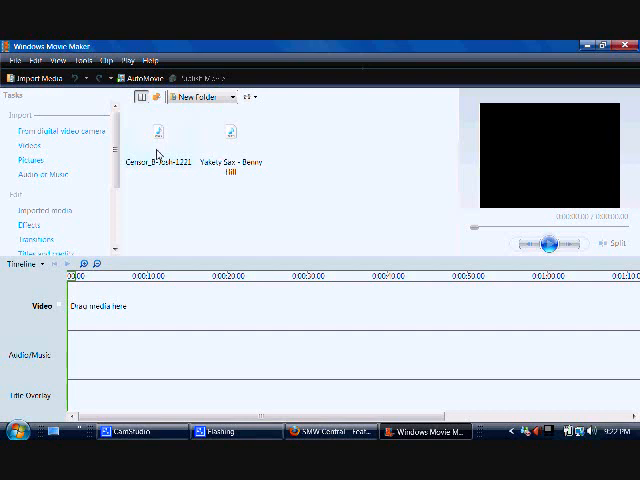
pyautogui.moveTo(153, 153)
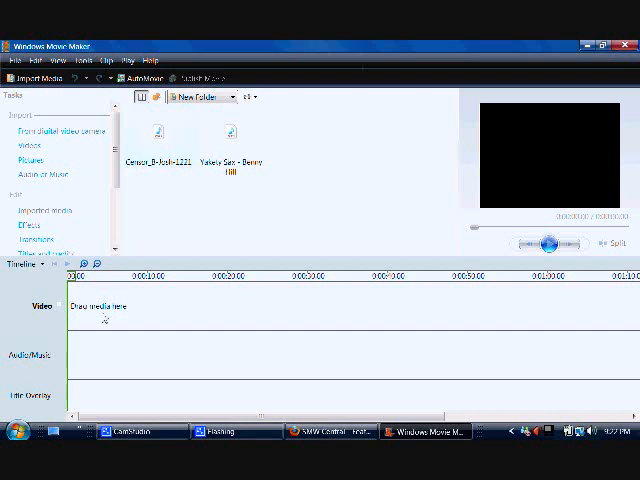
pyautogui.moveTo(105, 315)
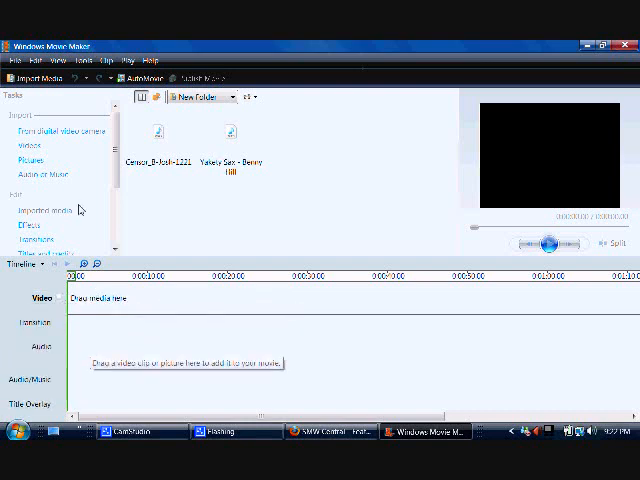
pyautogui.moveTo(158, 135)
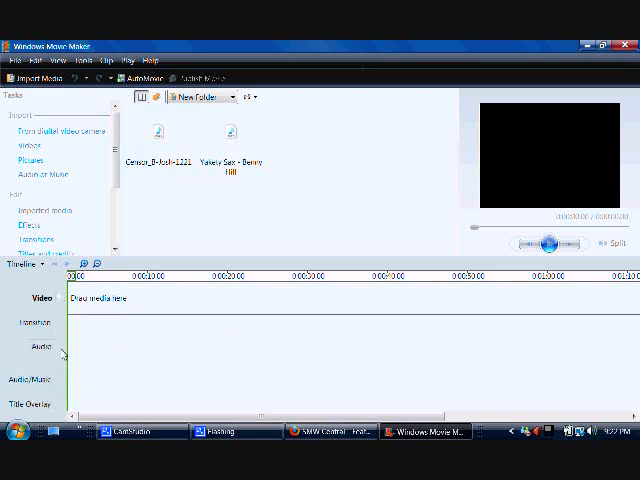
pyautogui.moveTo(60, 305)
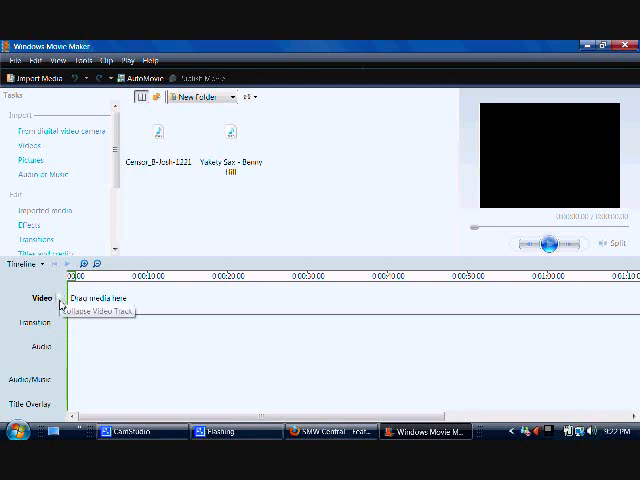
pyautogui.moveTo(104, 352)
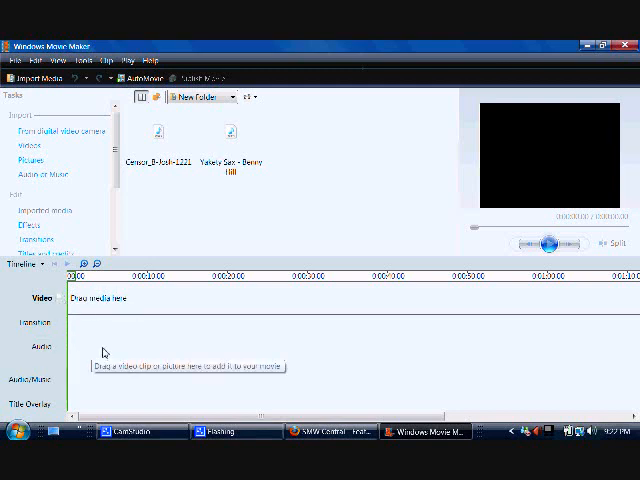
pyautogui.moveTo(155, 322)
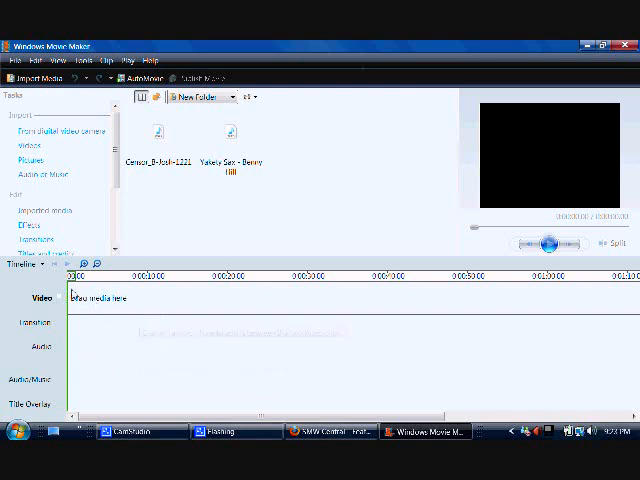
pyautogui.moveTo(85, 383)
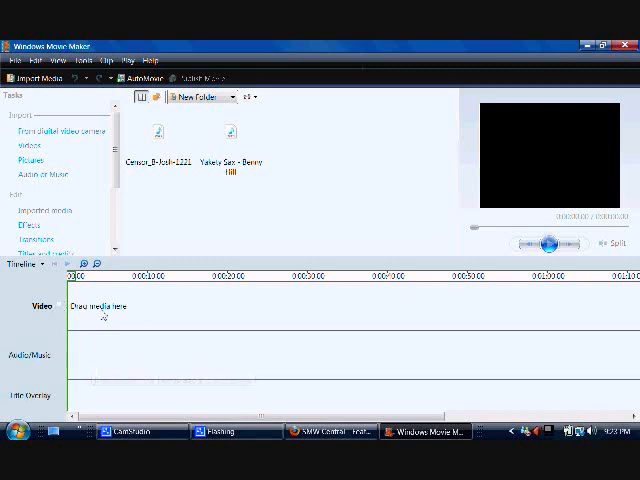
pyautogui.moveTo(105, 362)
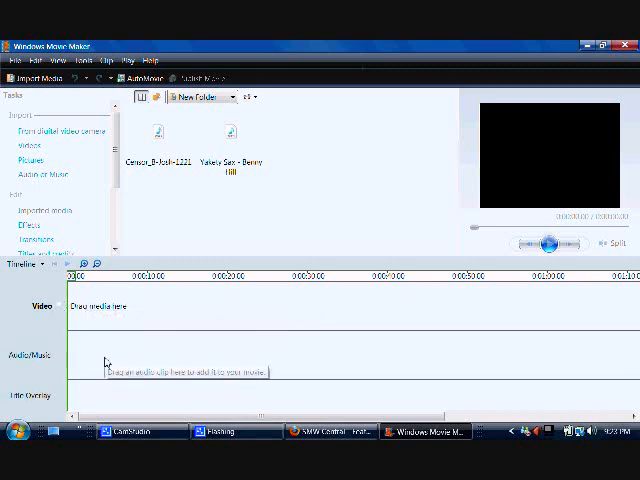
pyautogui.moveTo(100, 357)
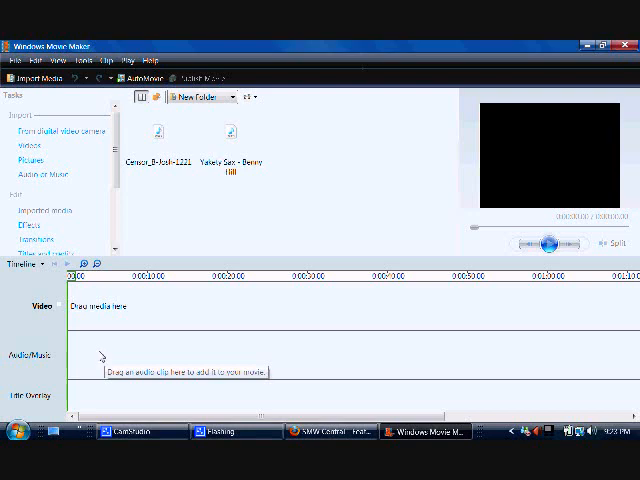